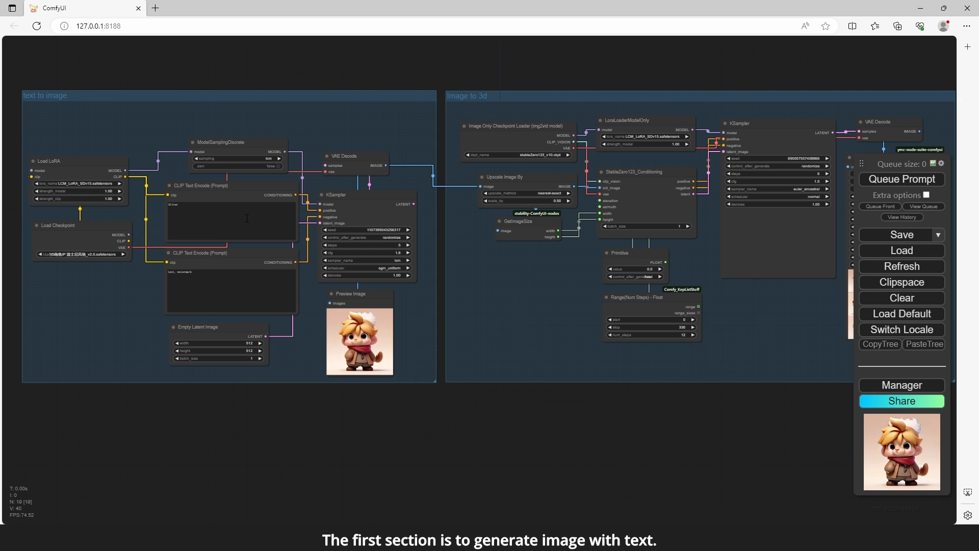
mouse_move(94, 131)
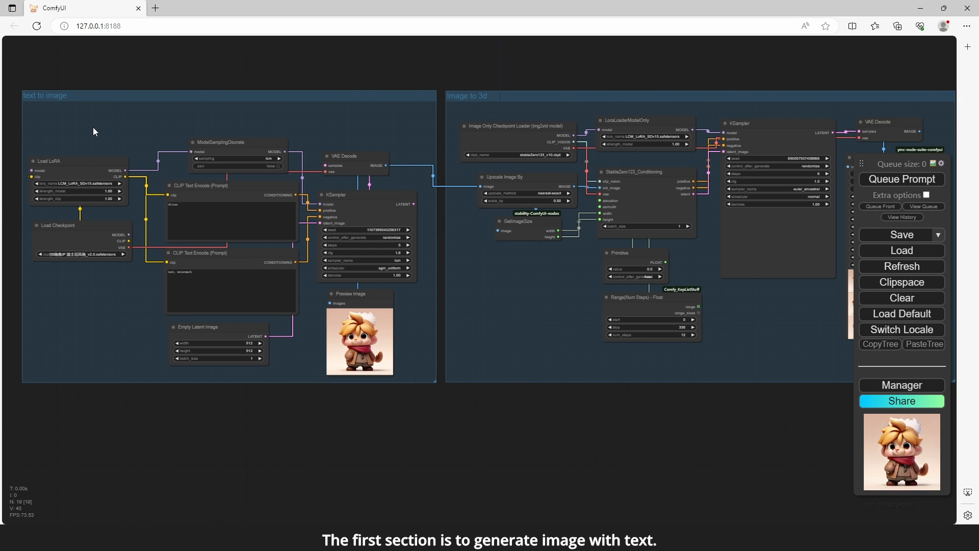
mouse_move(360, 339)
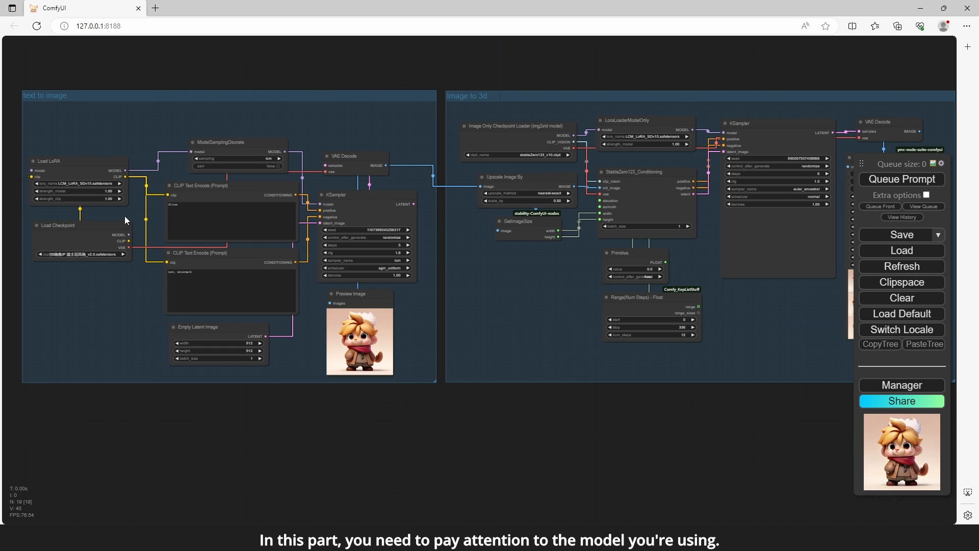
mouse_move(125, 220)
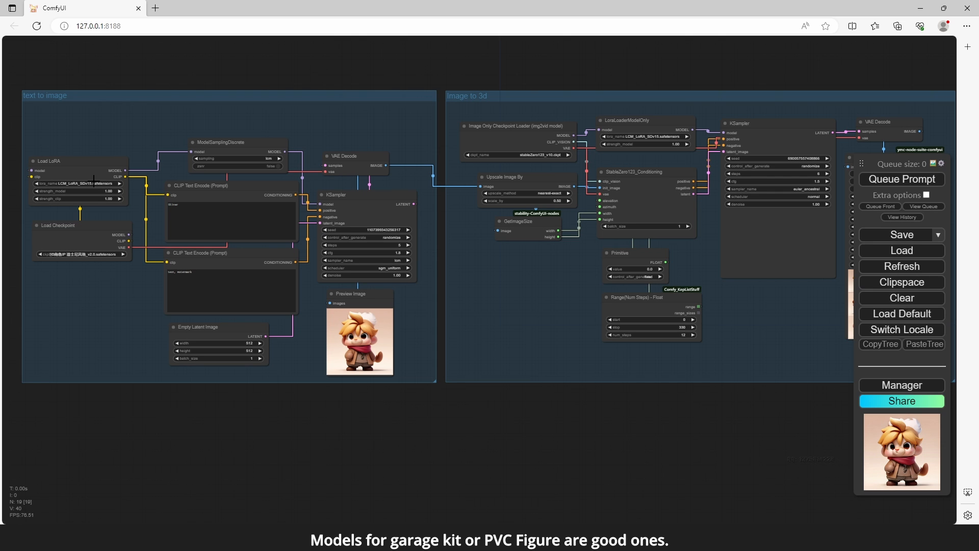
mouse_move(64, 94)
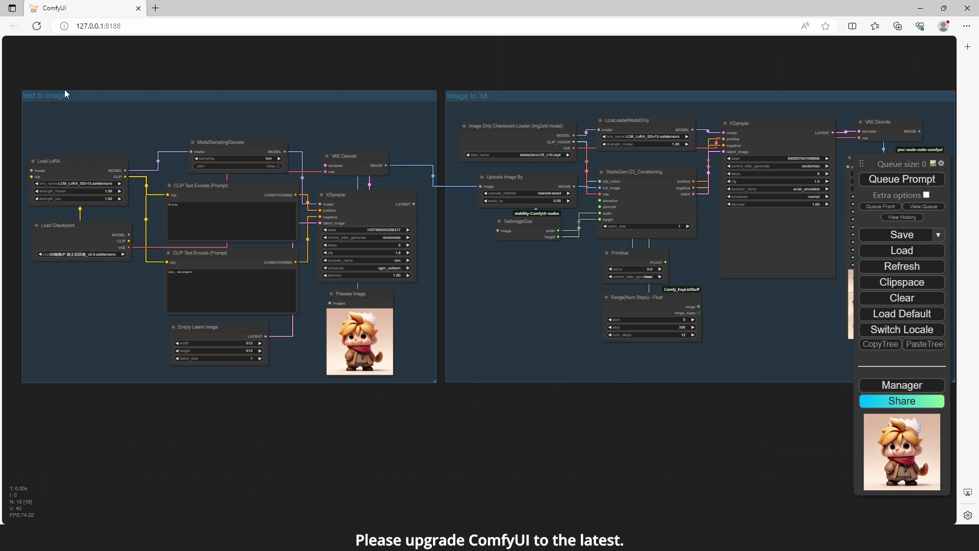
mouse_move(91, 219)
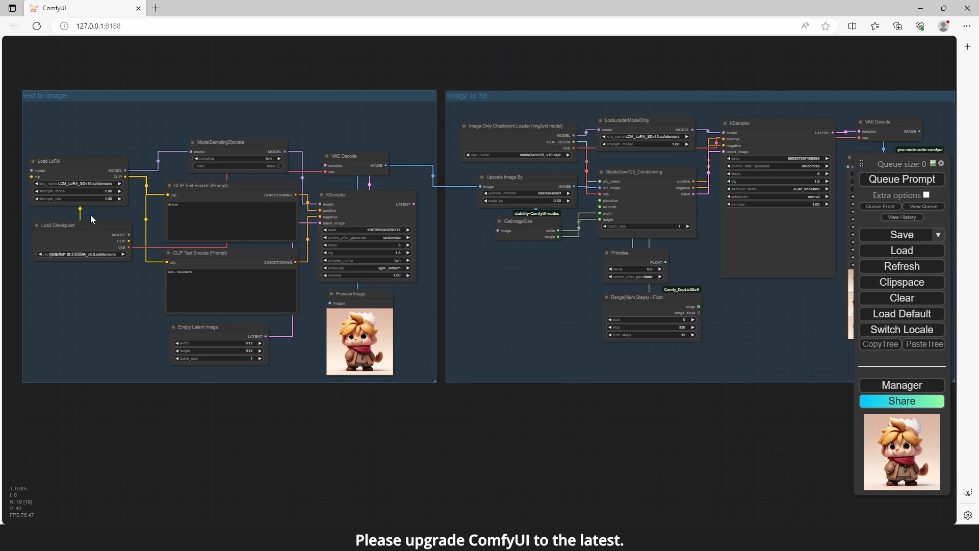
mouse_move(131, 206)
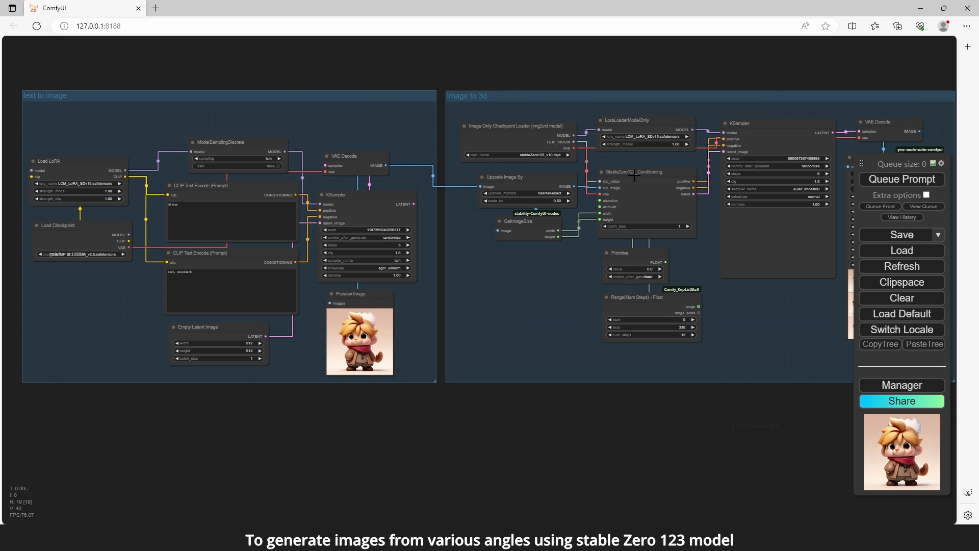
mouse_move(644, 213)
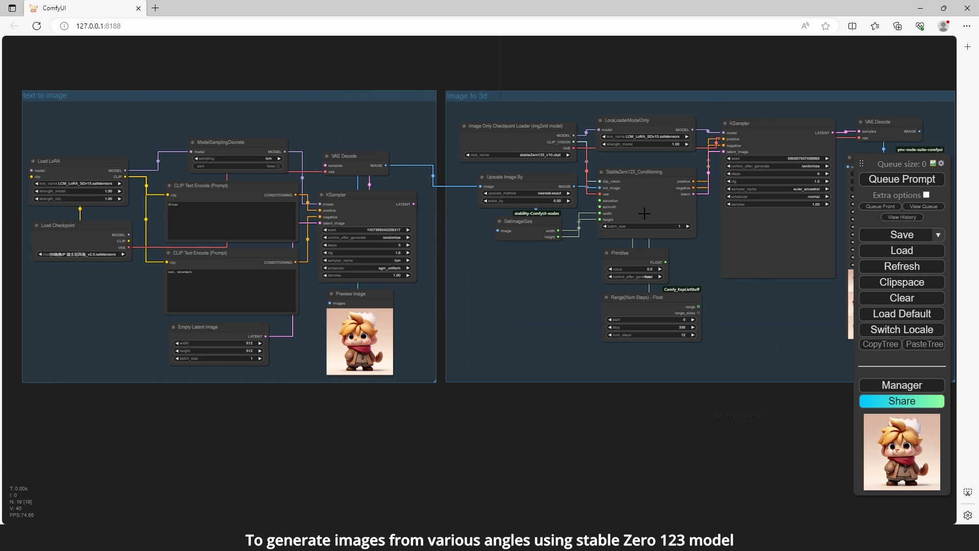
mouse_move(704, 434)
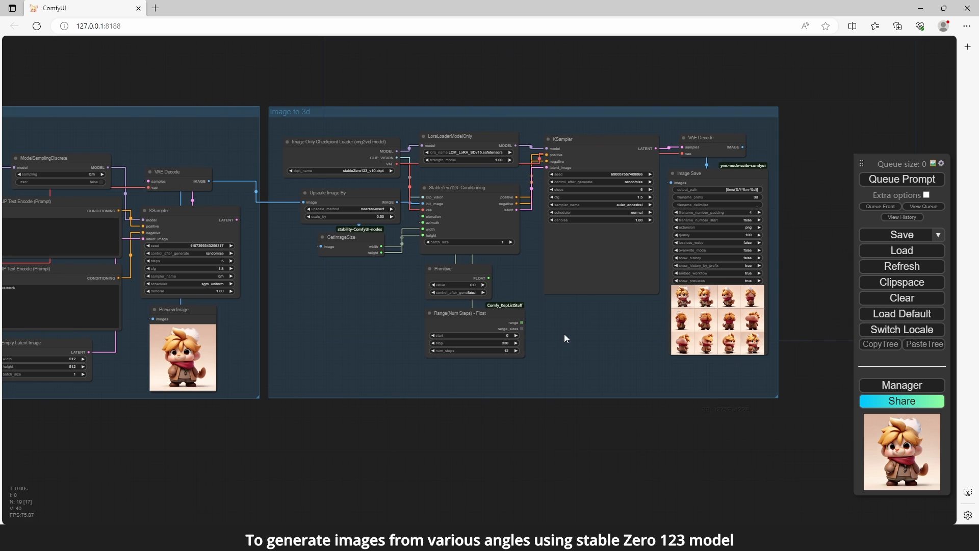
mouse_move(487, 211)
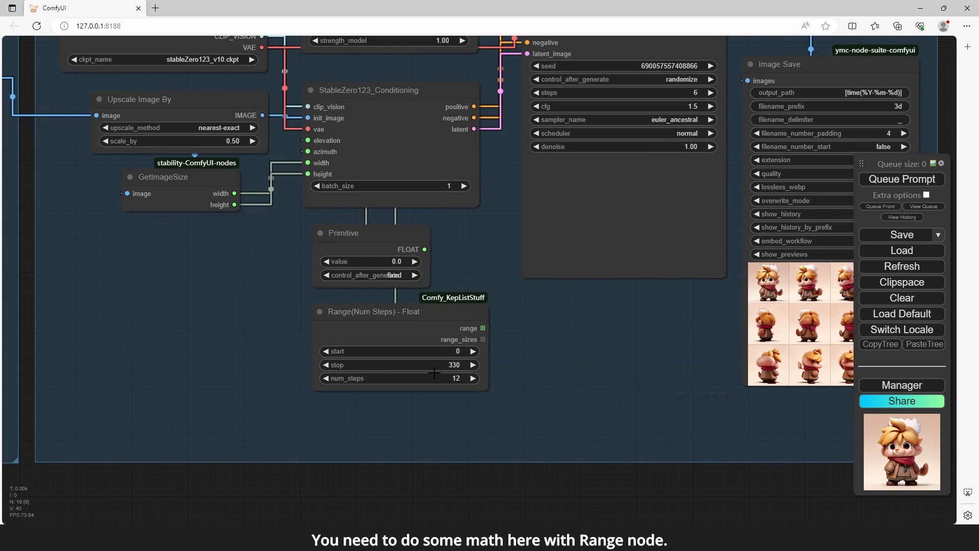
mouse_move(404, 350)
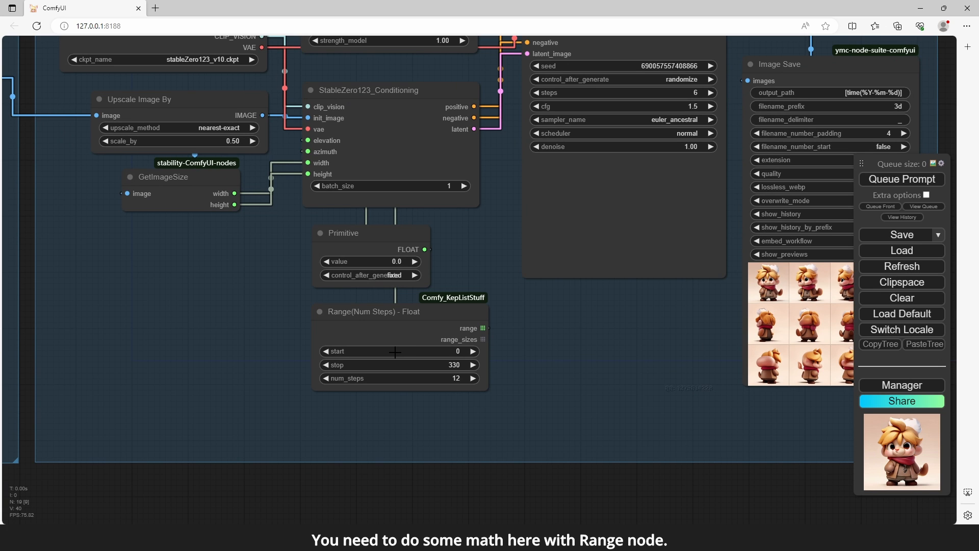
mouse_move(417, 367)
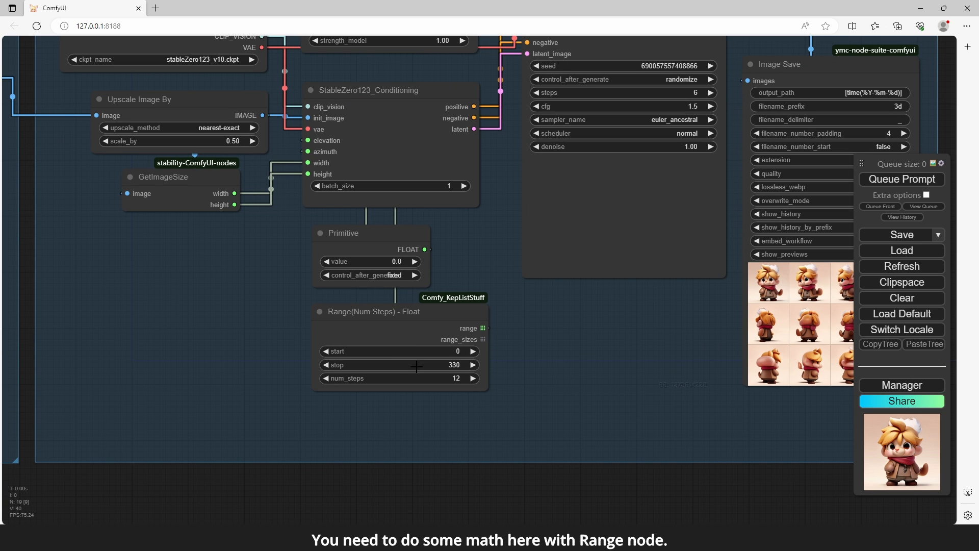
mouse_move(433, 380)
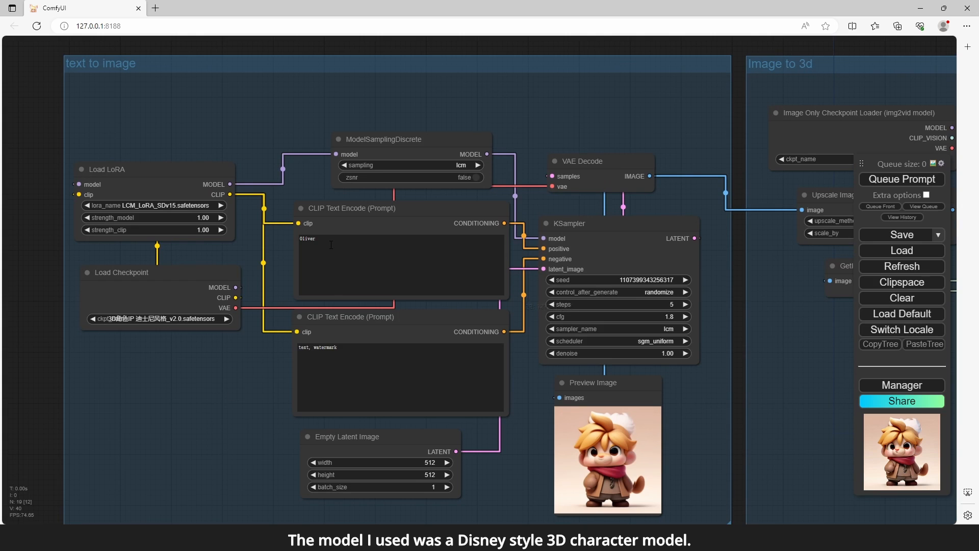
- Replace Oliver with Jenny in the positive prompt and queue a new generation
double_click(307, 238)
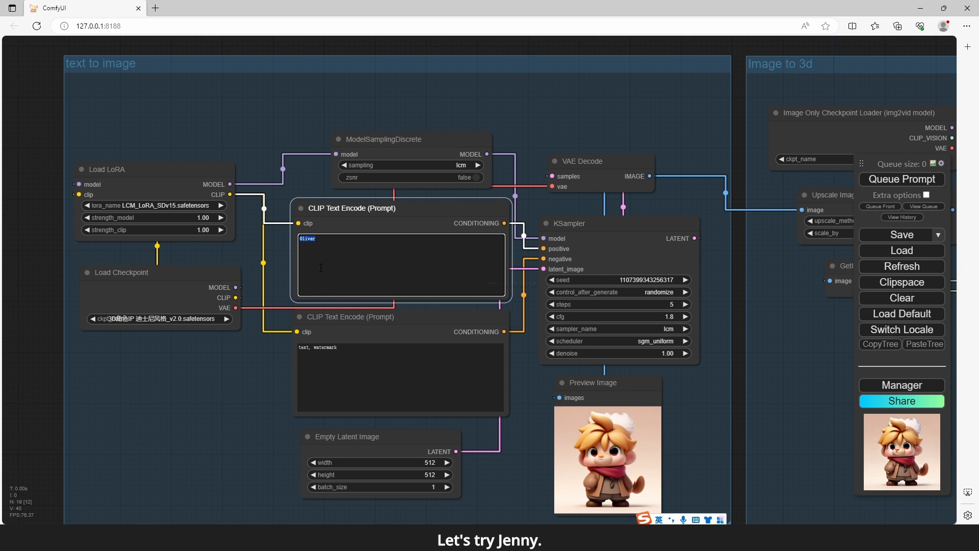
type("Jenny")
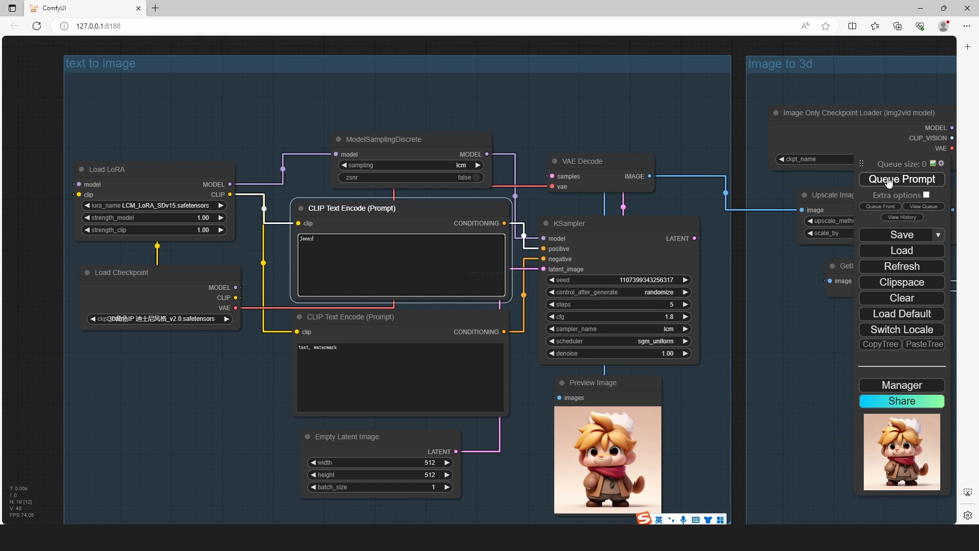
left_click(901, 179)
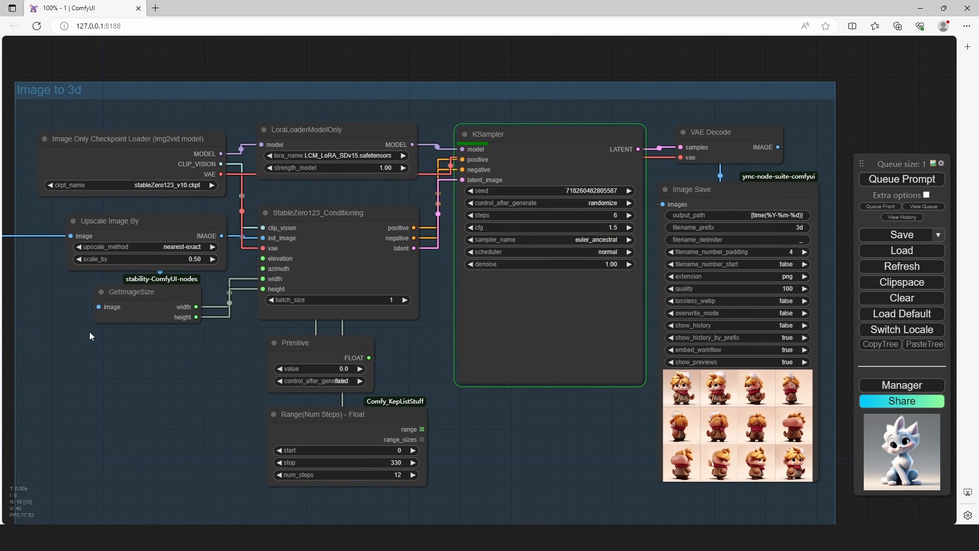
- Queue the run and let the Image Save node fill with twelve rotated views of Jenny
scroll("down", 3)
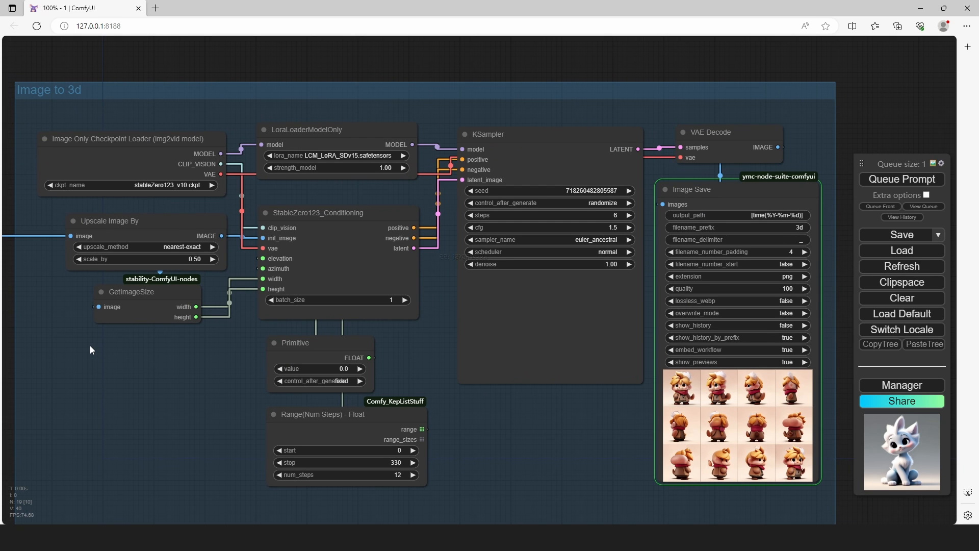
left_click(901, 179)
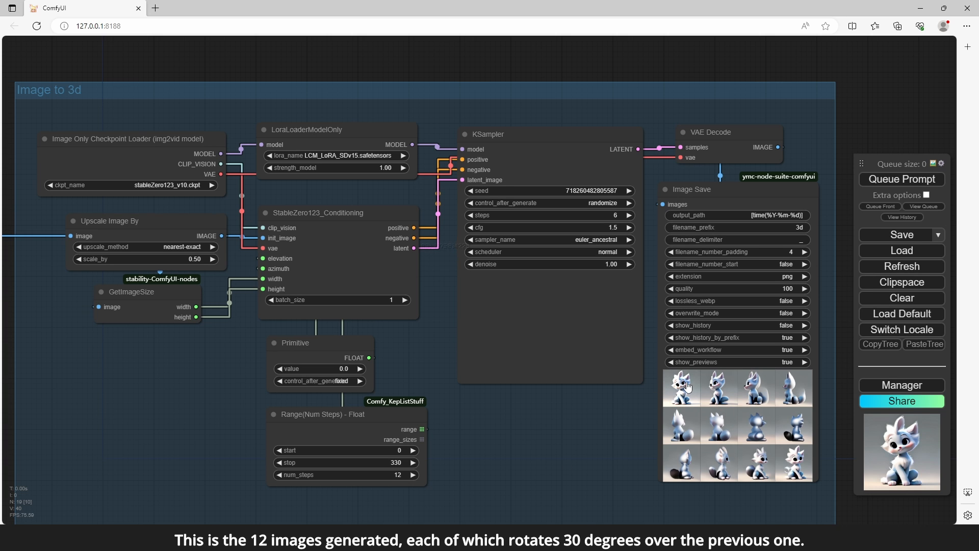
mouse_move(740, 411)
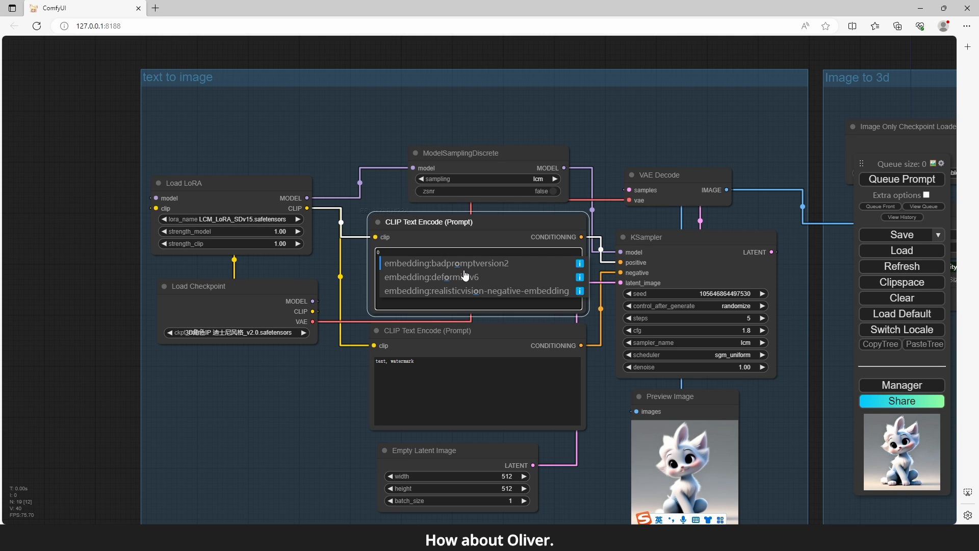
- Set the positive prompt to Oliver and queue a new generation
type("Oliver")
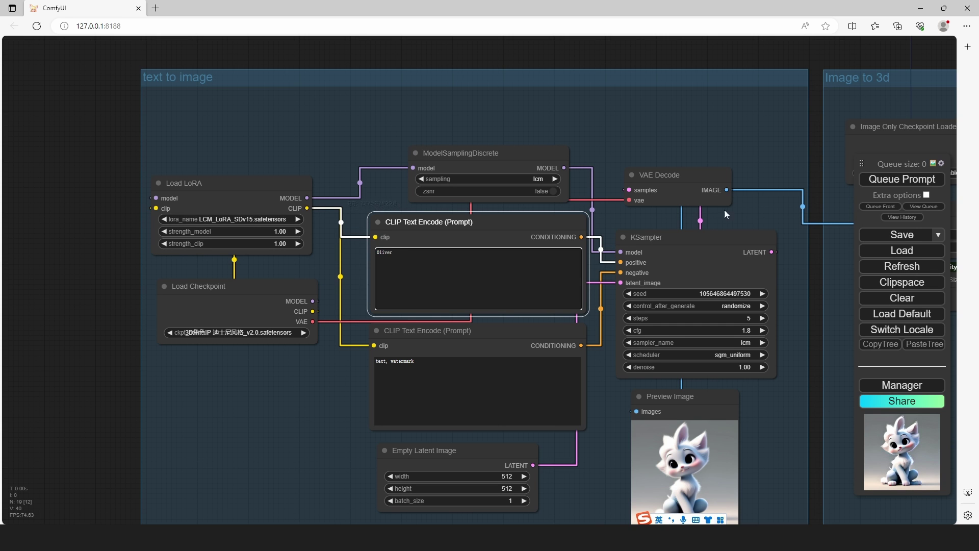
left_click(900, 179)
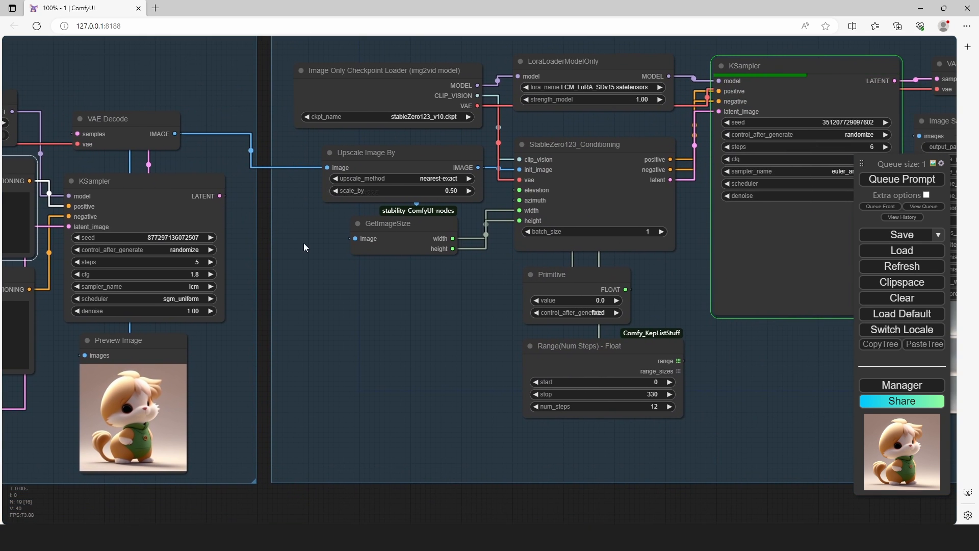
- Scroll to the Image Save node showing Oliver's finished 12-view grid
scroll("down", 3)
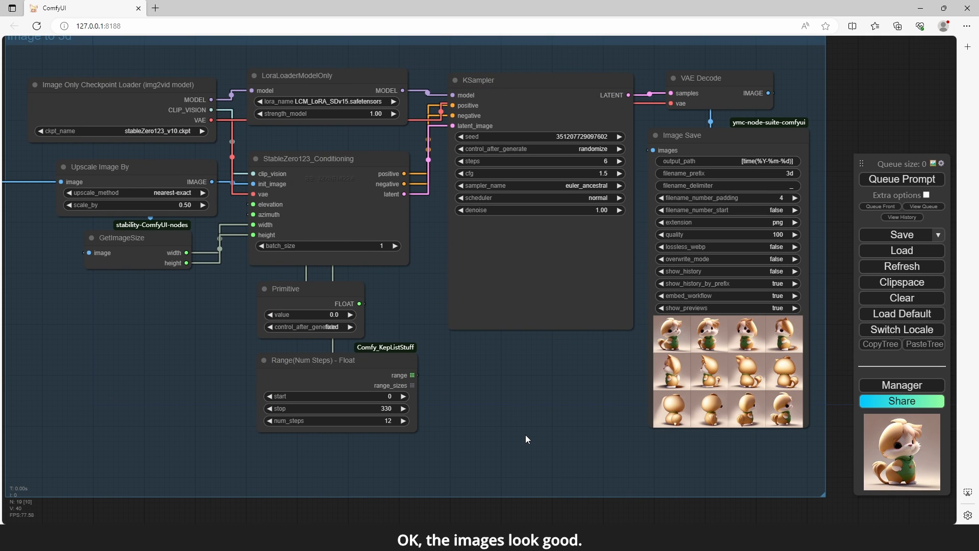
mouse_move(306, 64)
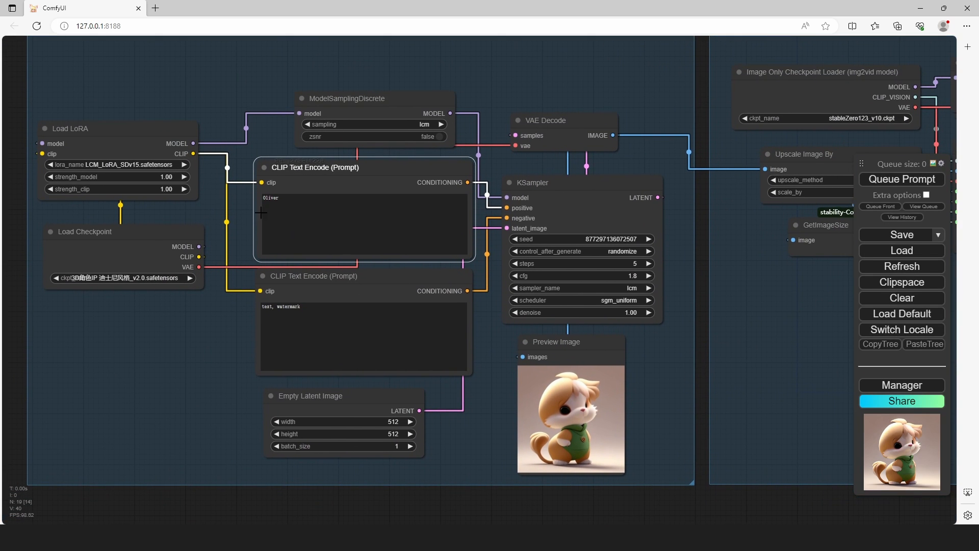
- Replace the prompt word with Dodger and queue another generation
double_click(270, 198)
type("Dodger")
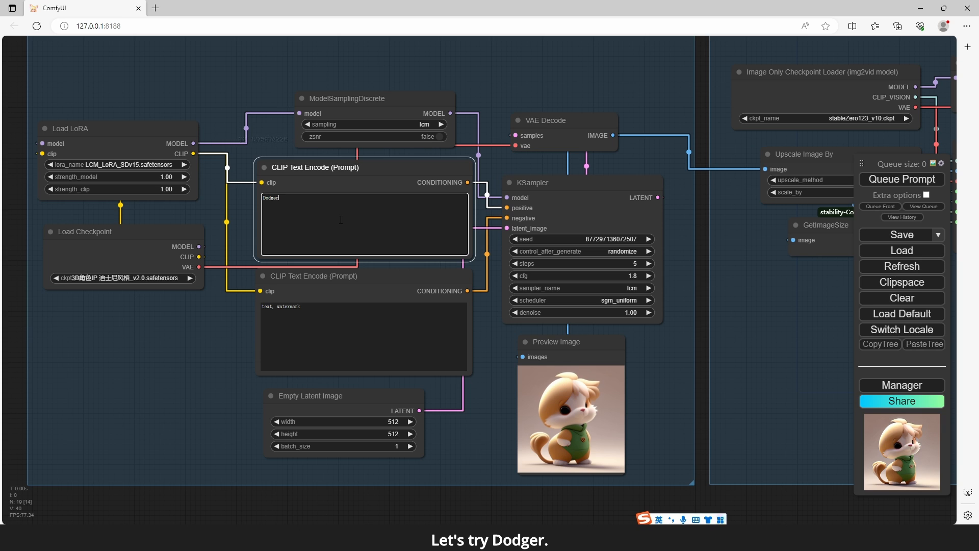
mouse_move(815, 272)
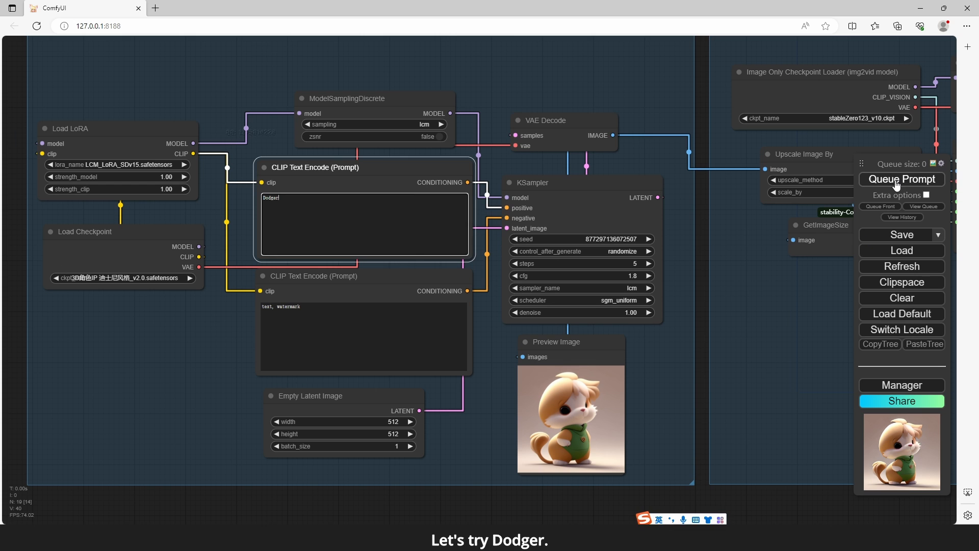
left_click(901, 179)
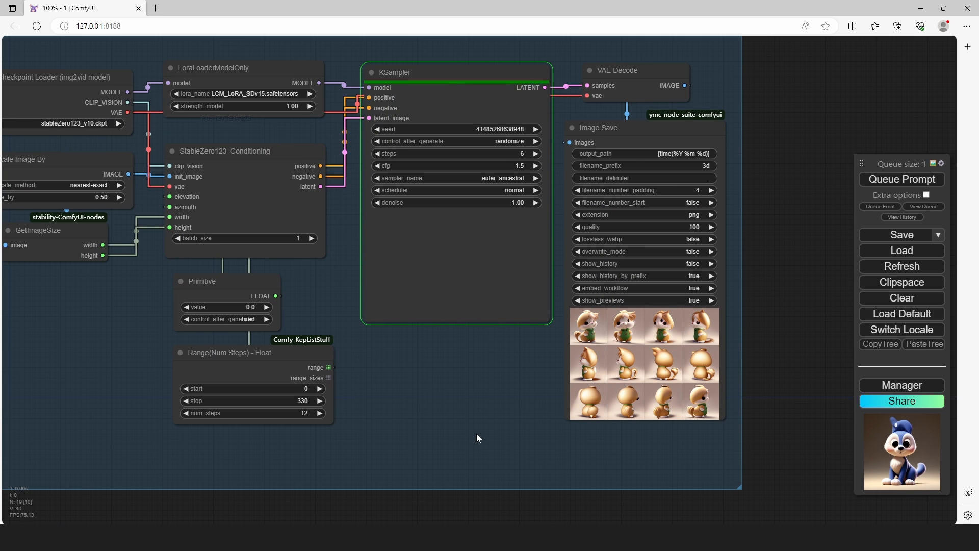
- Review the completed 12-view rotated grid of the blue Dodger character
left_click(596, 127)
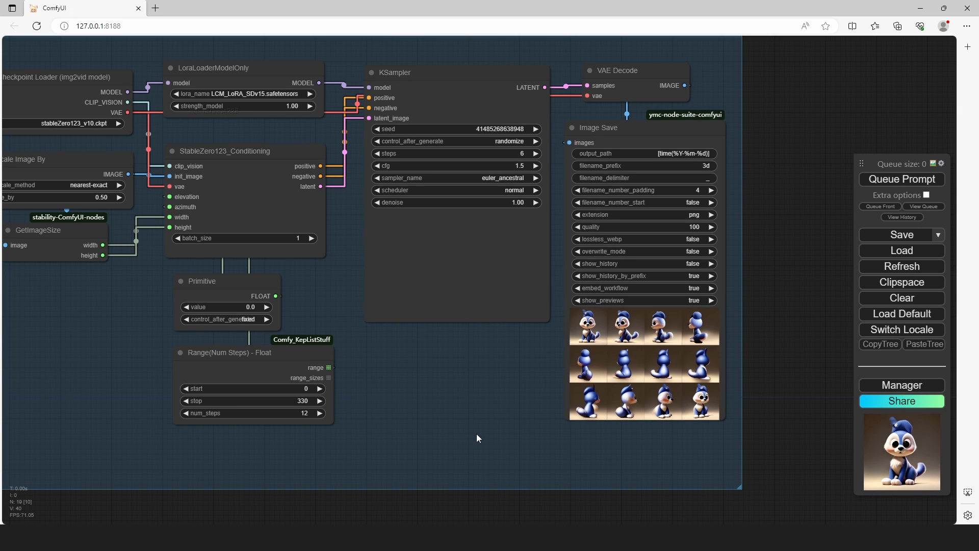
mouse_move(555, 356)
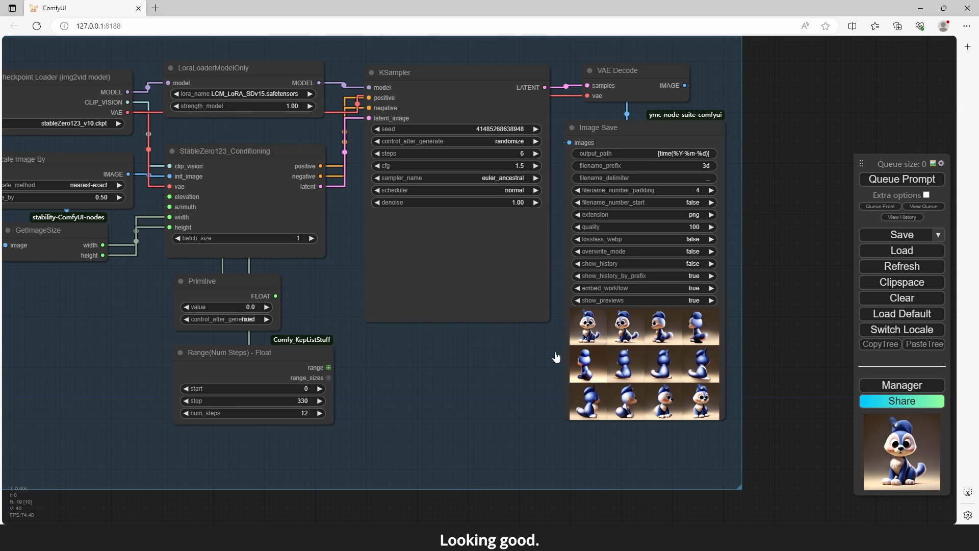
mouse_move(442, 393)
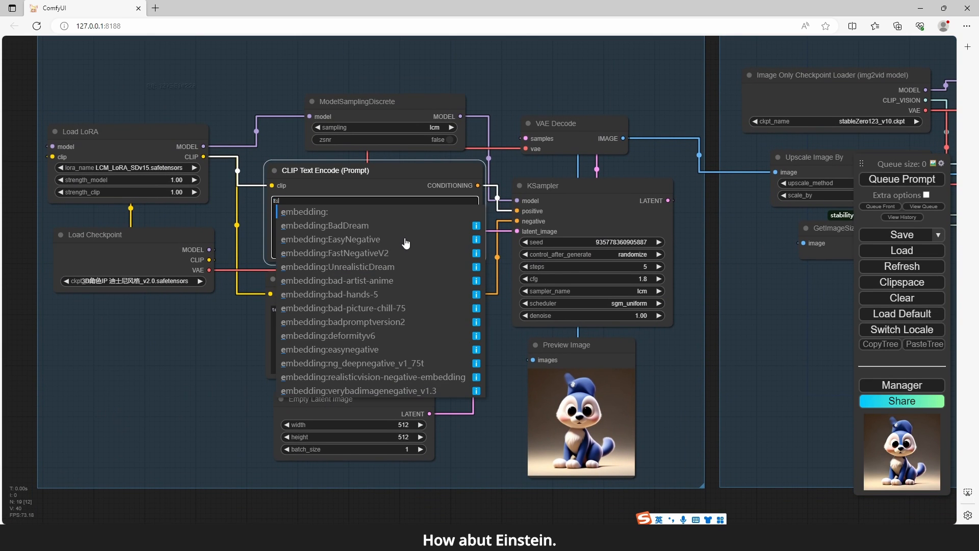
- Set the positive prompt to Einstein and queue a new generation
type("Einstein")
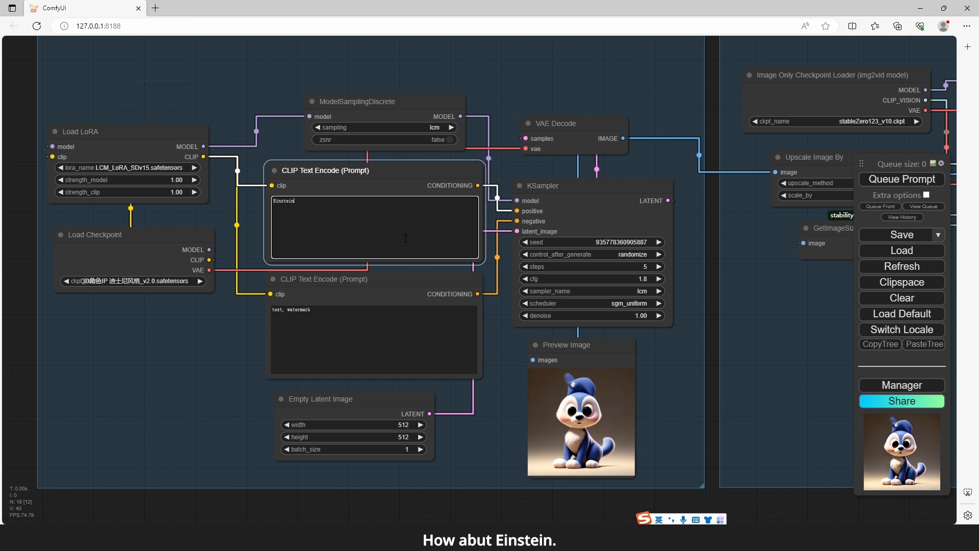
mouse_move(601, 212)
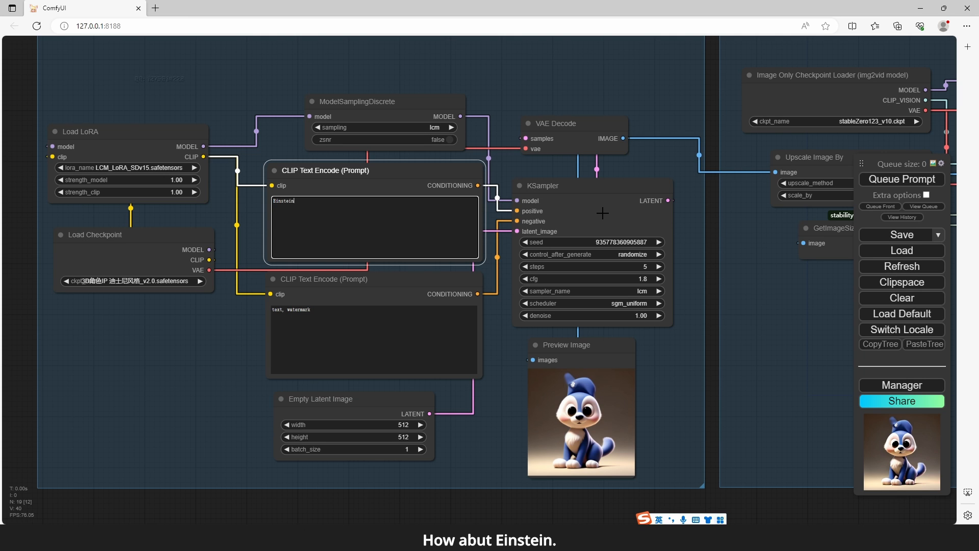
mouse_move(892, 183)
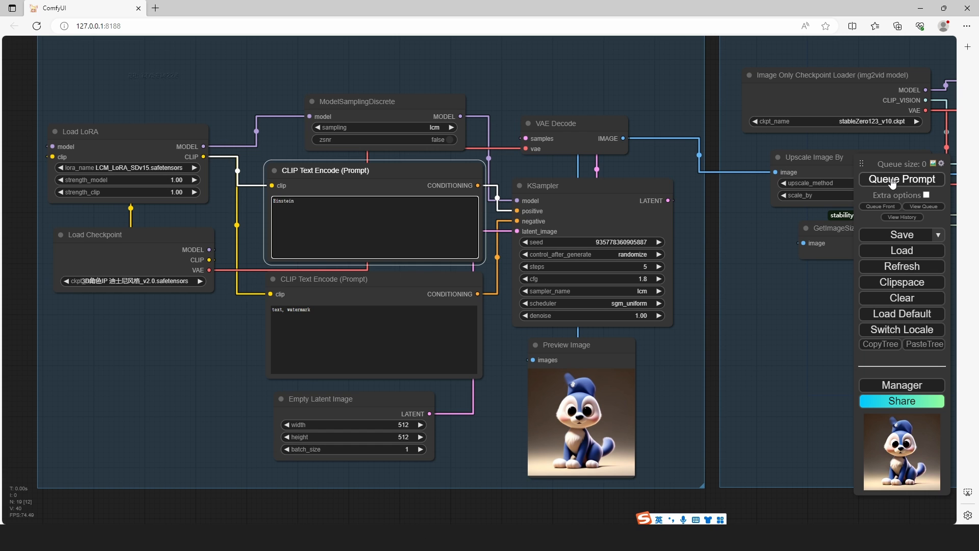
left_click(901, 179)
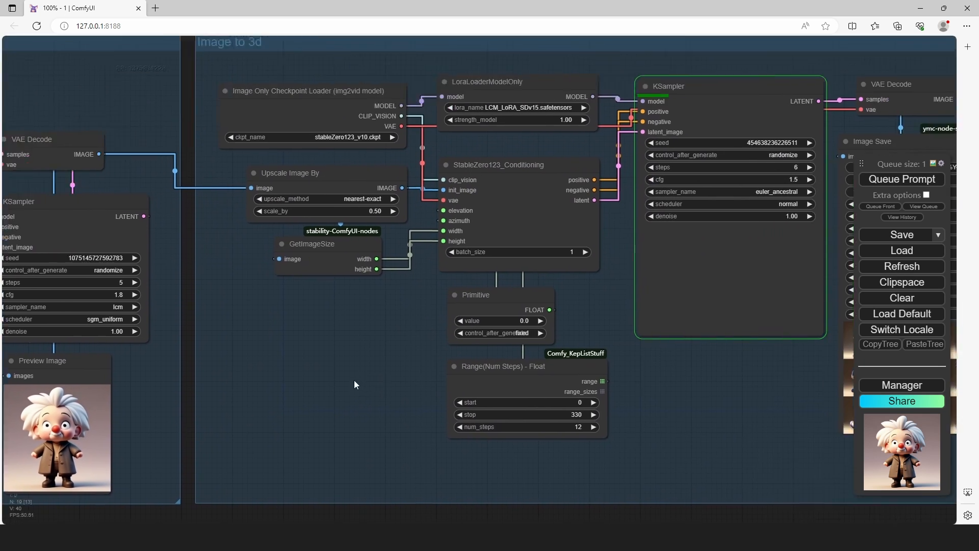
- Scroll to the Image to 3d group while the Einstein job runs
scroll("down", 3)
type("Hello")
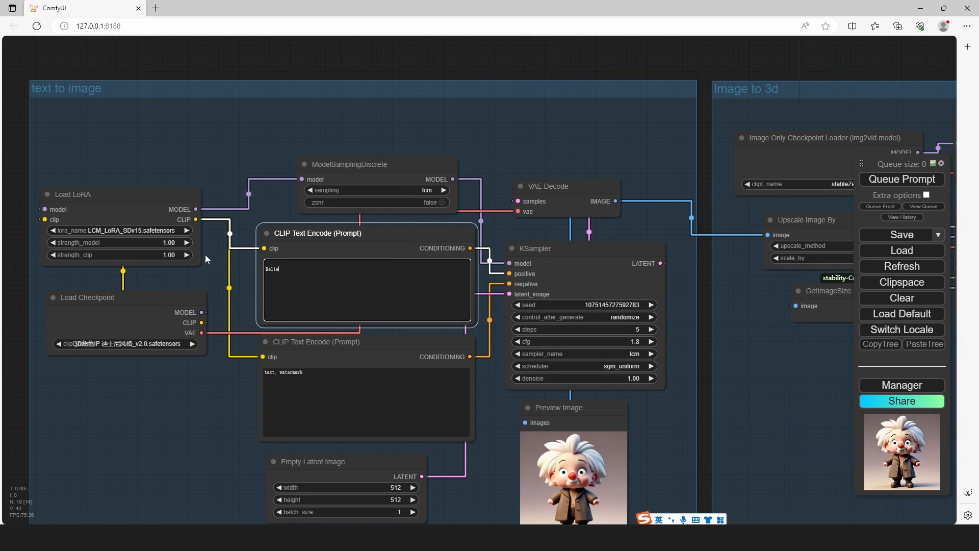
- Queue the Belle prompt and scroll to the Image Save node's finished Einstein grid
left_click(902, 179)
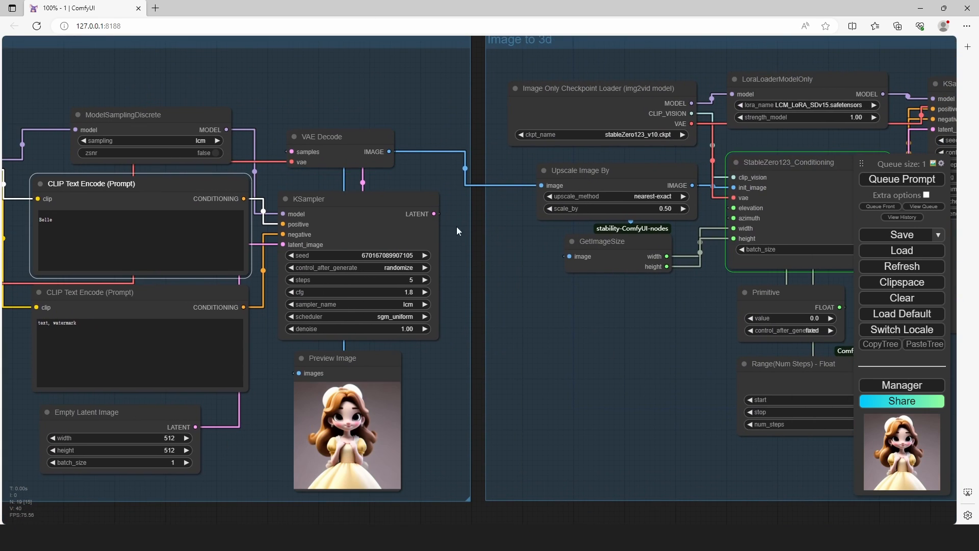
scroll("down", 3)
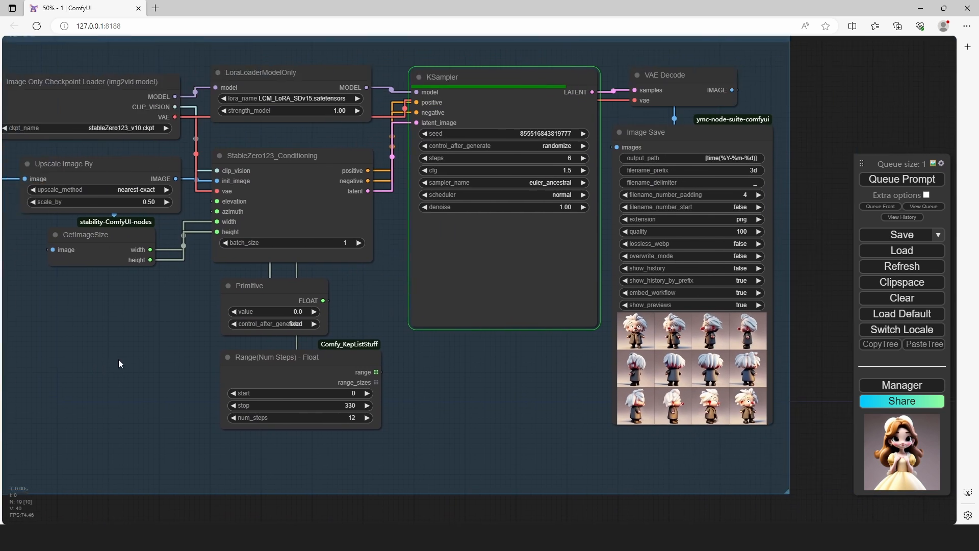